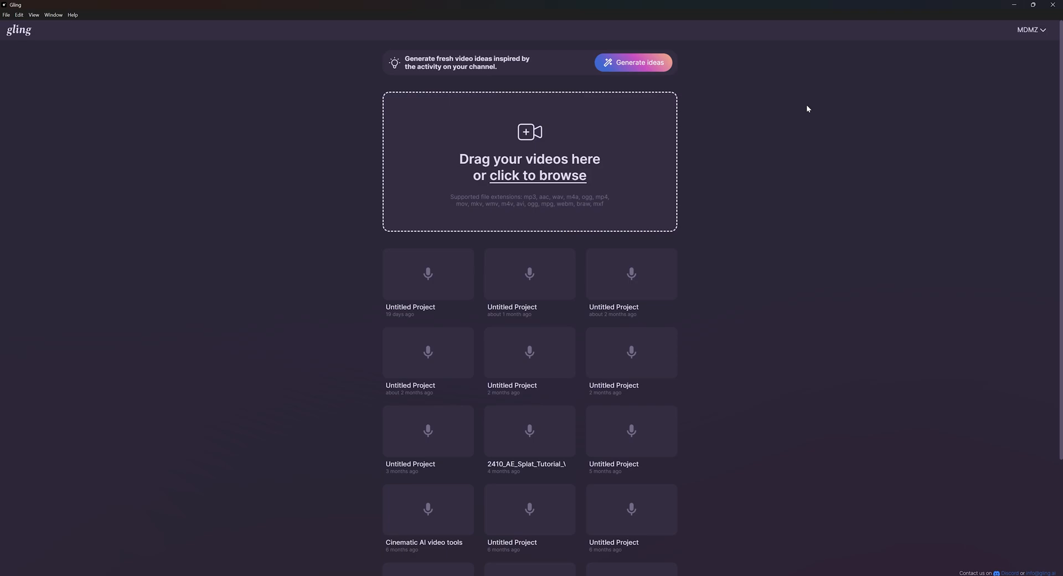
Step: Generate AI video ideas from the channel's activity and start a new project with C0017.MP4
click(632, 62)
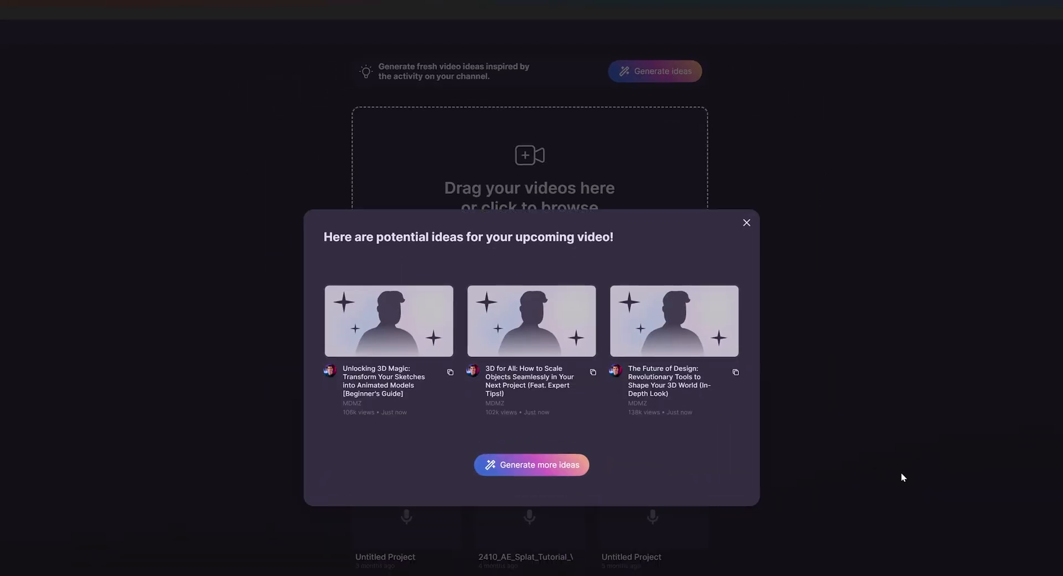
click(531, 465)
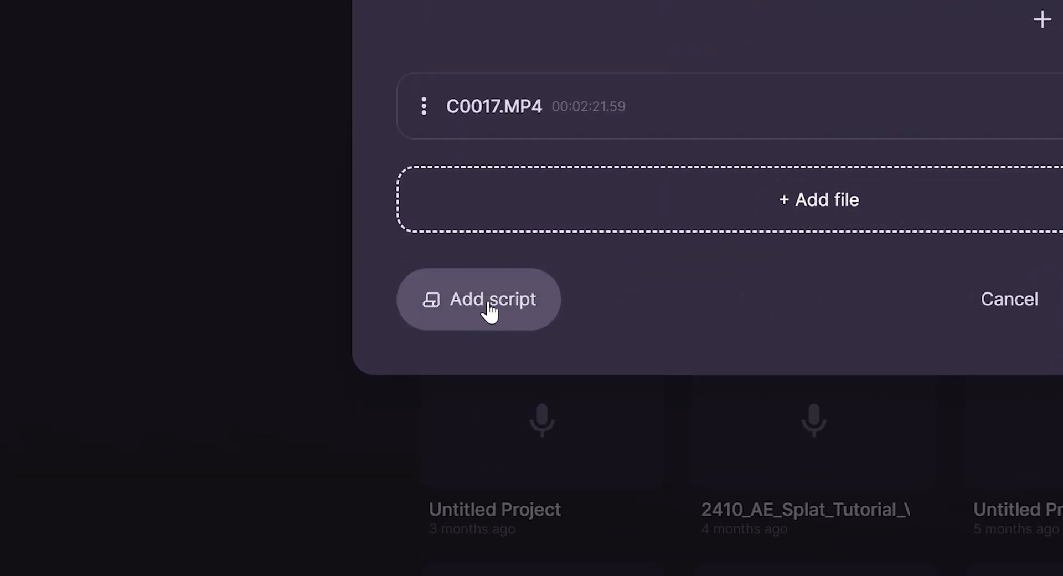
Step: Name the project GlingAI Demo with English as the spoken language for C0017.MP4
click(478, 298)
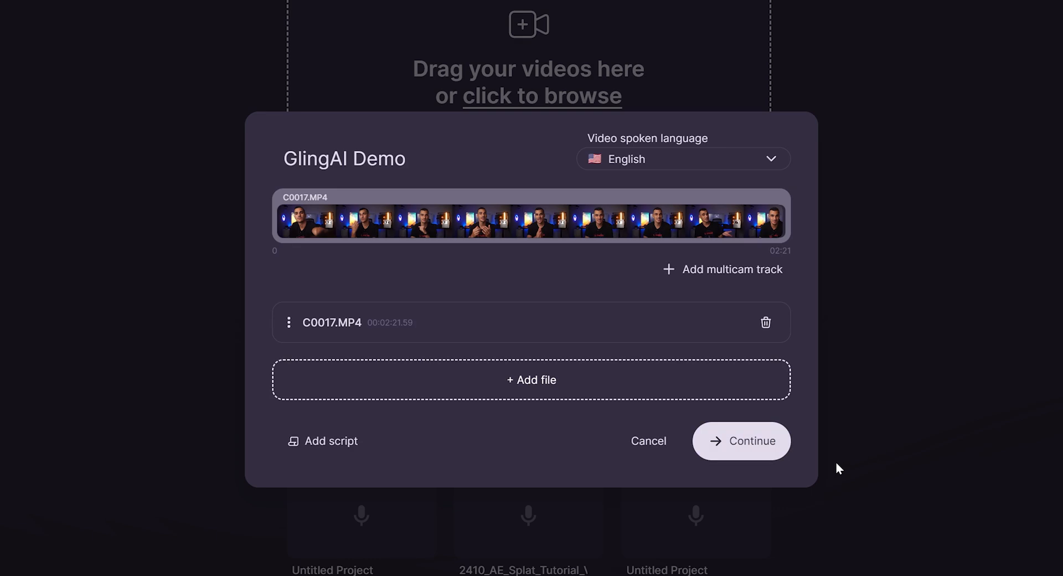
Step: Run Enhance and edit with silences, bad takes, filler words cut and the Like & Subscribe button kept on
click(740, 441)
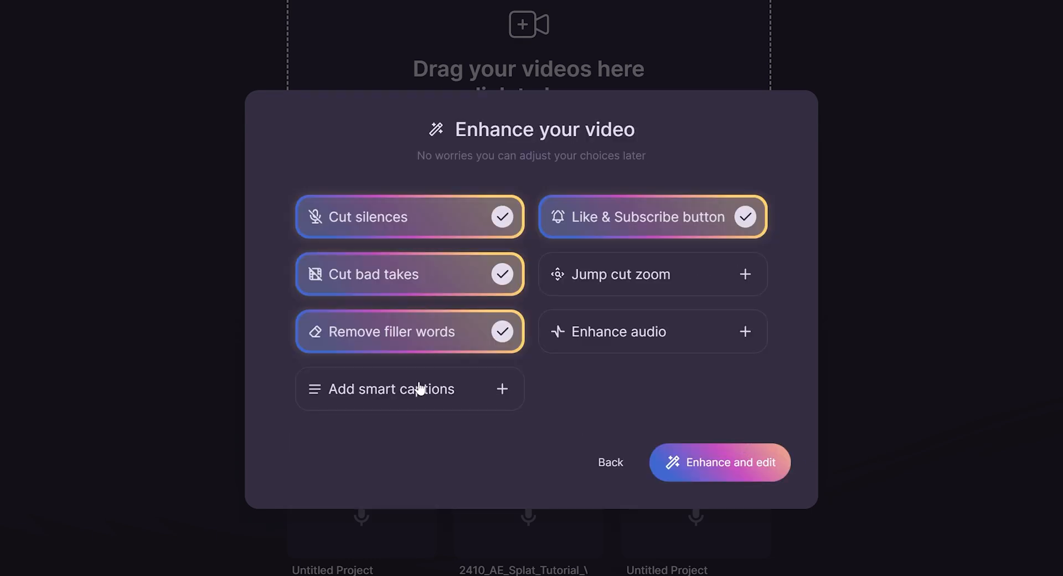
mouse_move(407, 227)
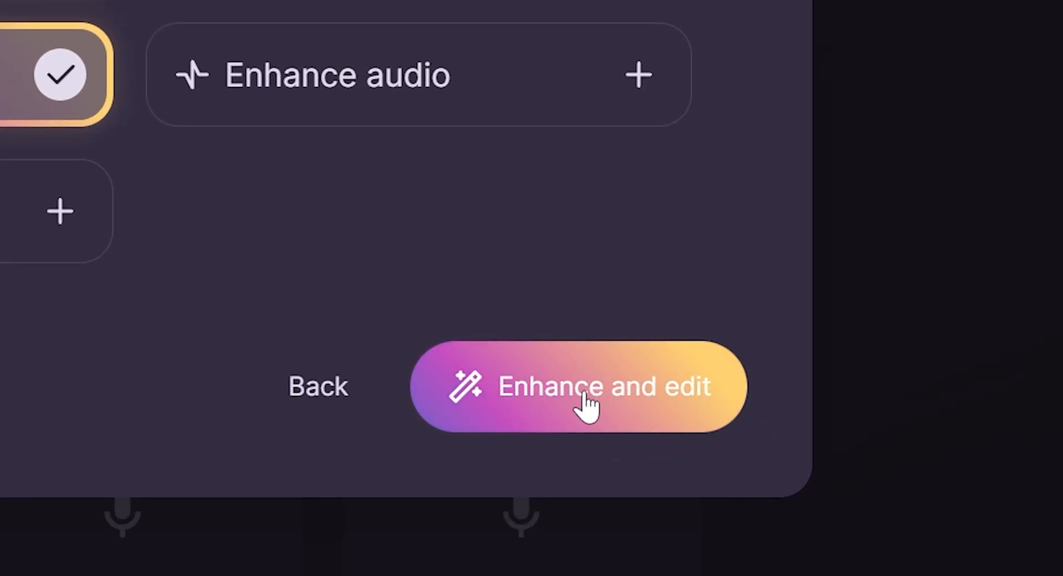
click(603, 386)
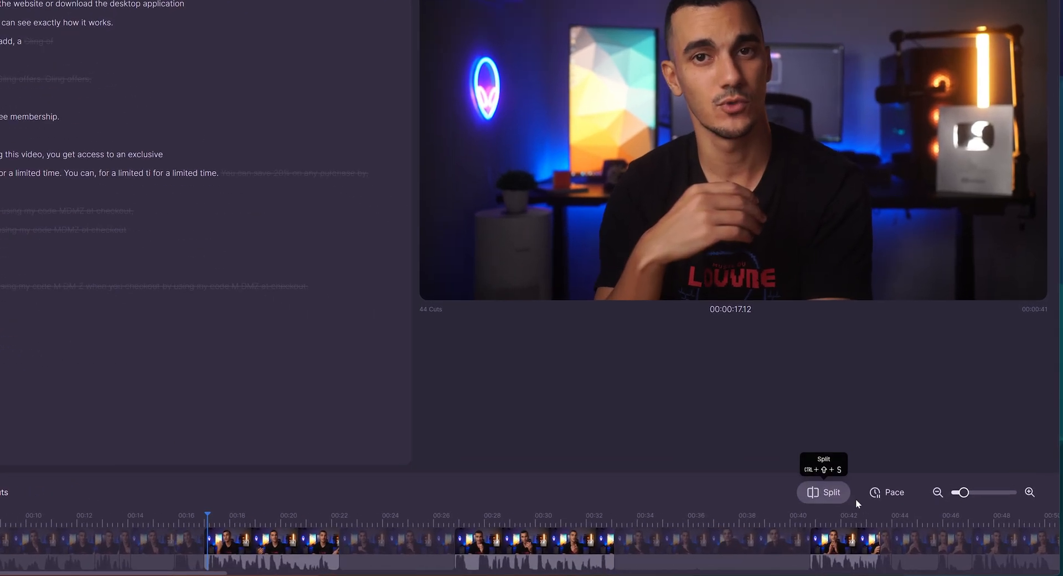
Step: Set the pace so every pause of 0.1s or more is removed
click(895, 492)
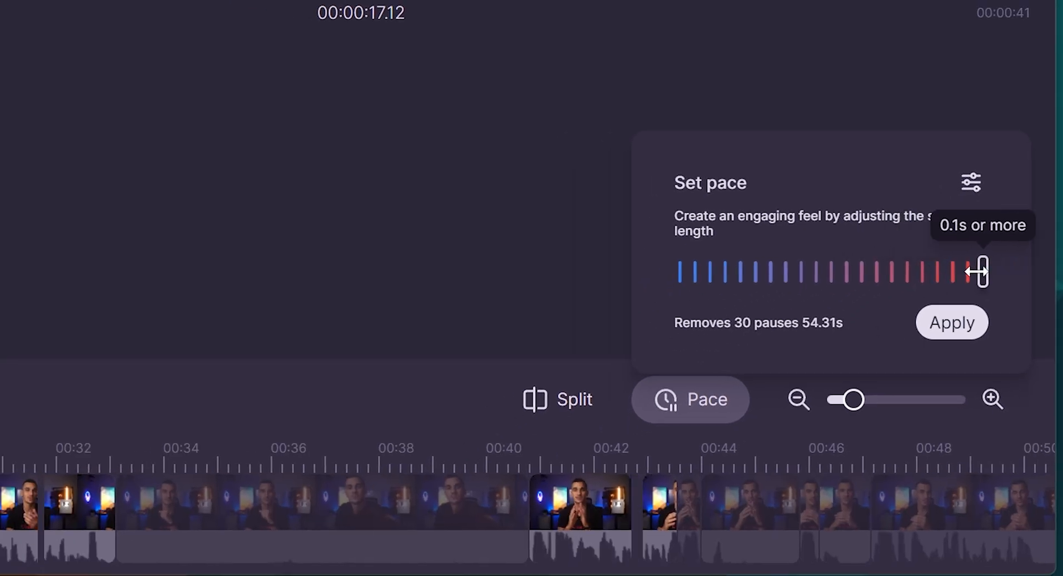
drag(979, 271, 965, 271)
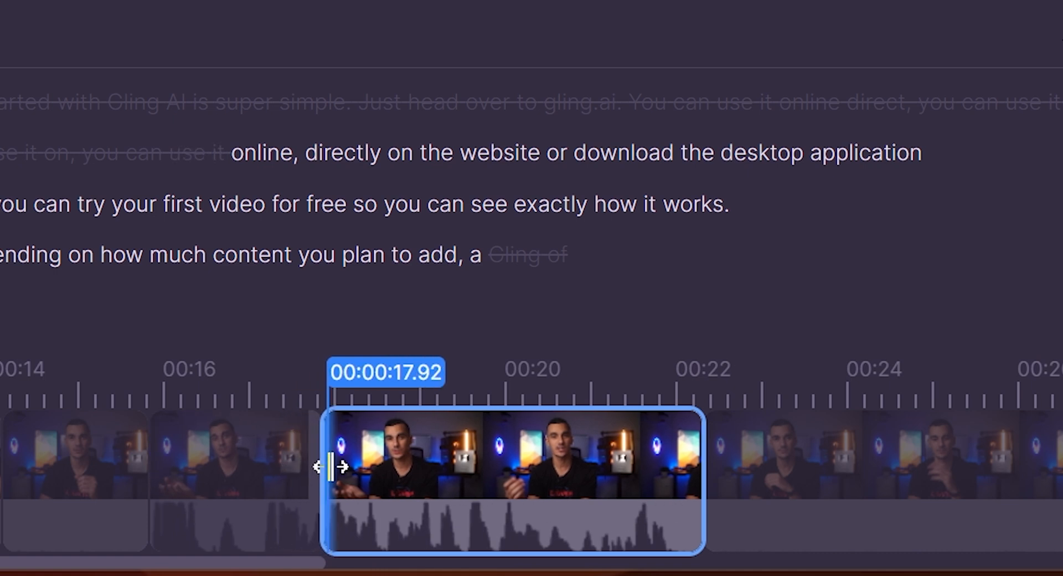
Step: Adjust the clip start near 00:18, restore the 'Getting started' sentence and cut the 'lost focus' remark
drag(330, 466, 549, 453)
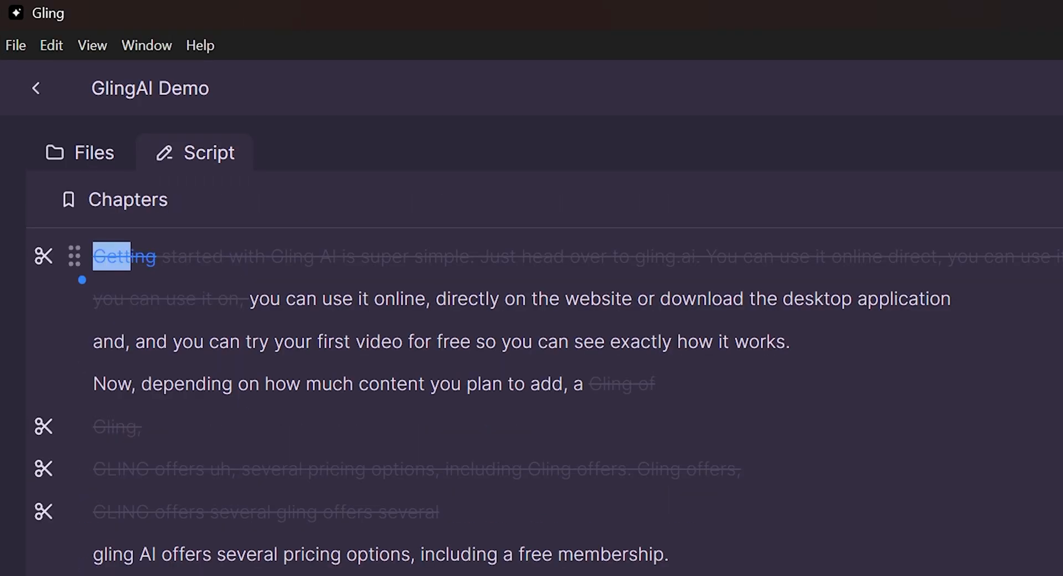
drag(115, 257, 691, 256)
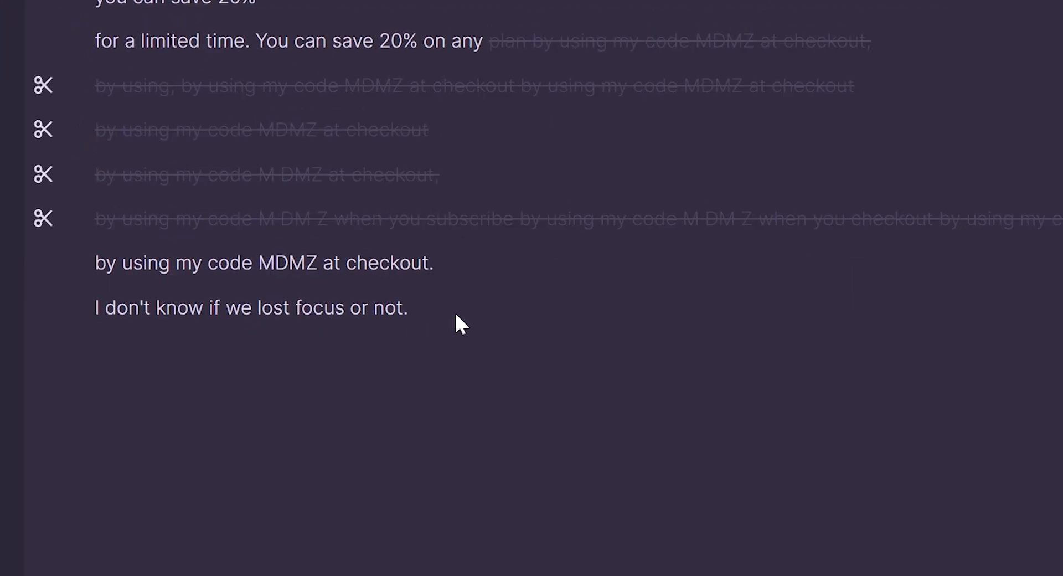
double_click(251, 307)
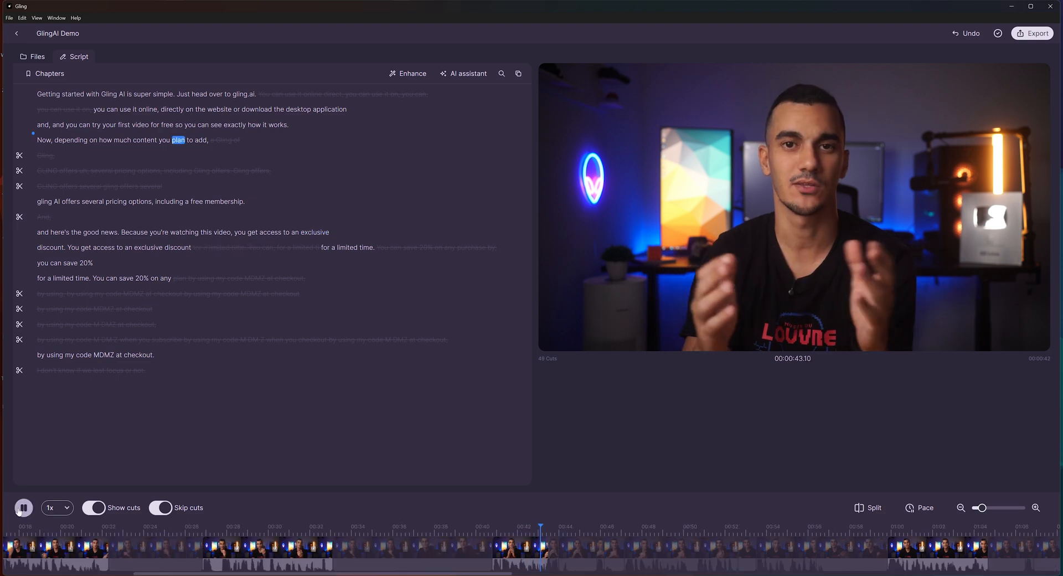
Step: Correct the misheard word 'add' to 'edit' in the 'how much content you plan to' line
click(23, 507)
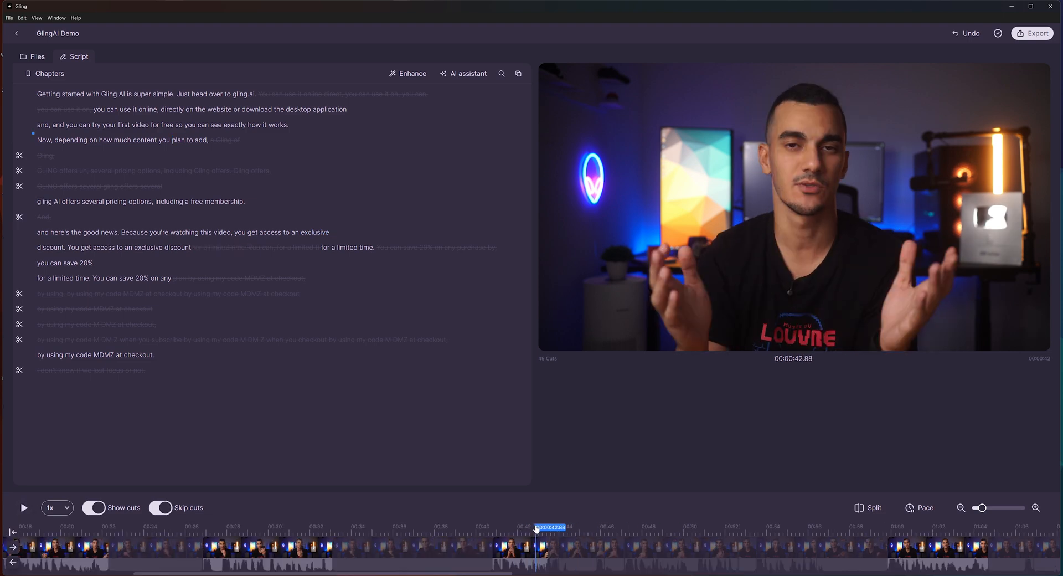
click(520, 552)
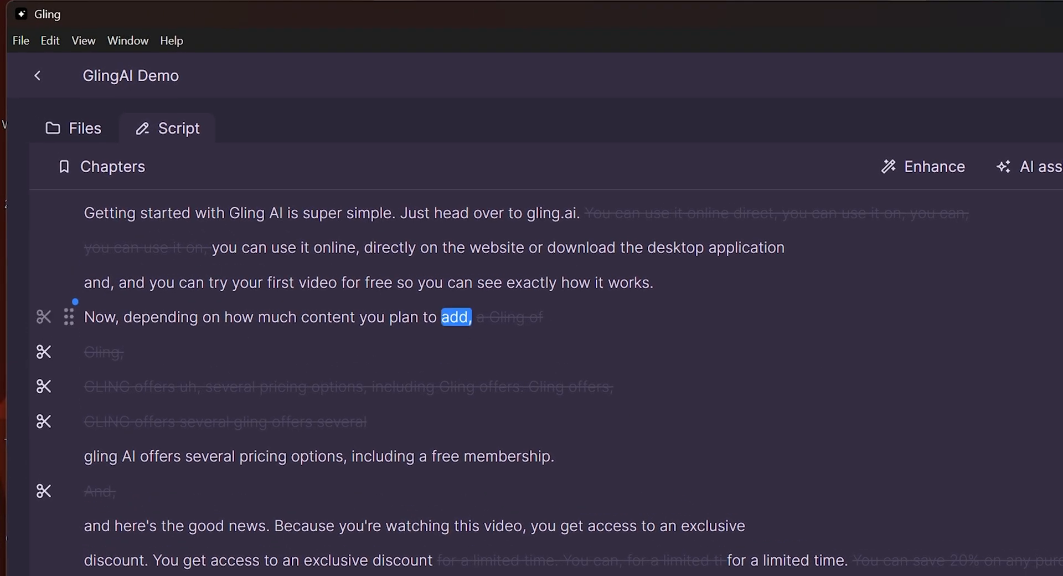
click(454, 317)
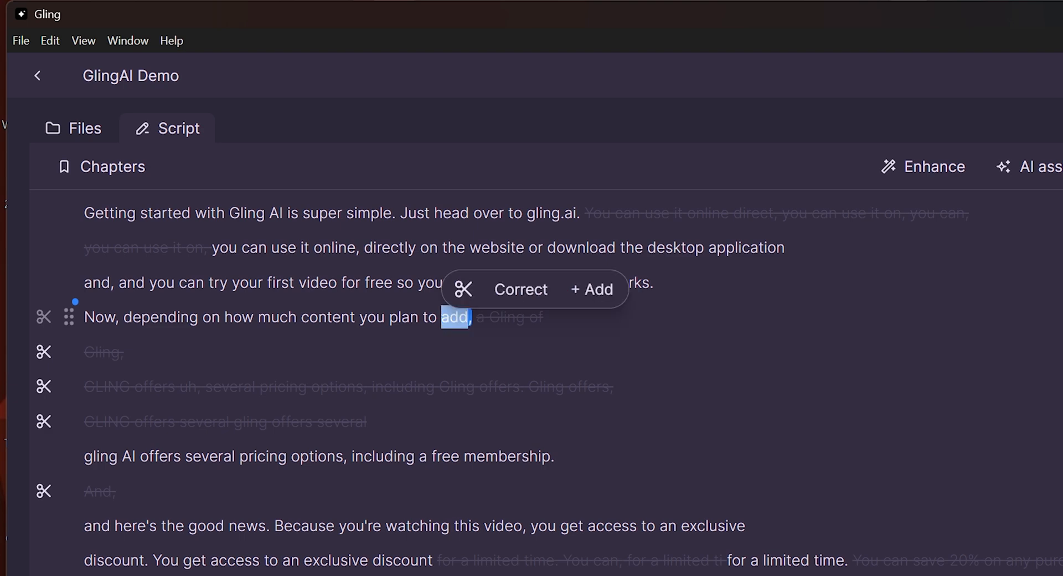
click(520, 289)
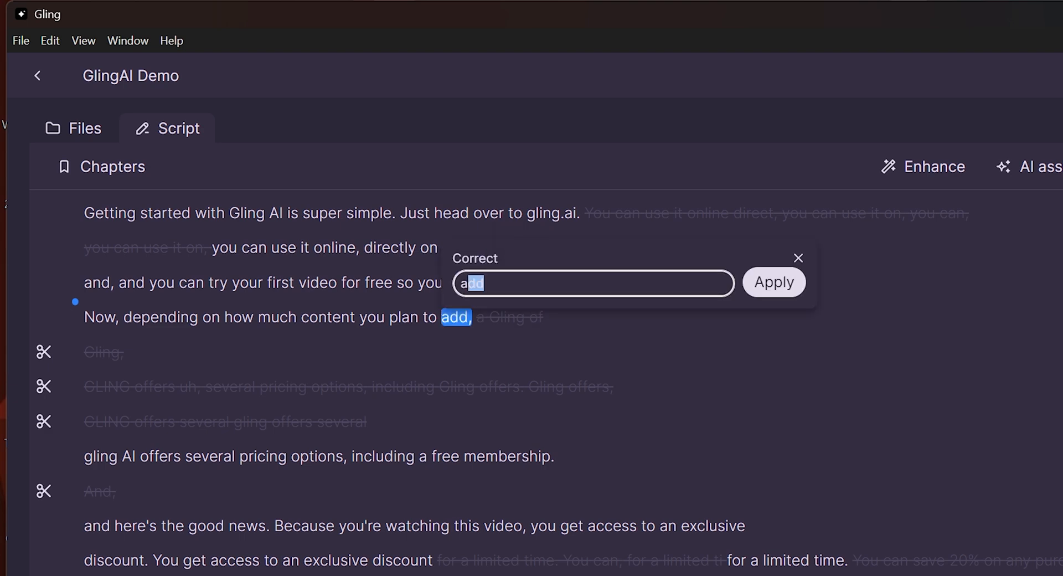
text(edit)
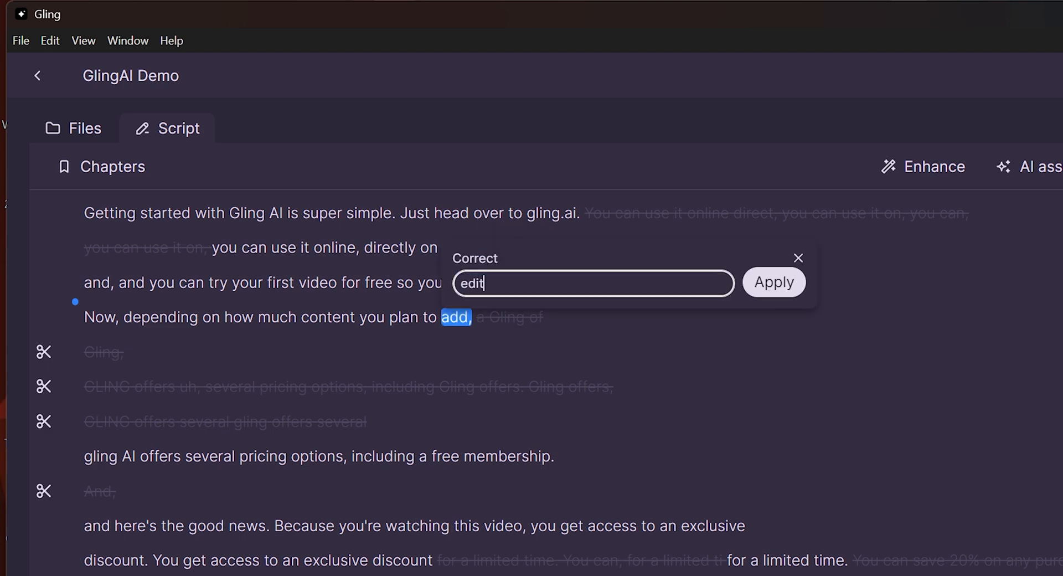
click(772, 282)
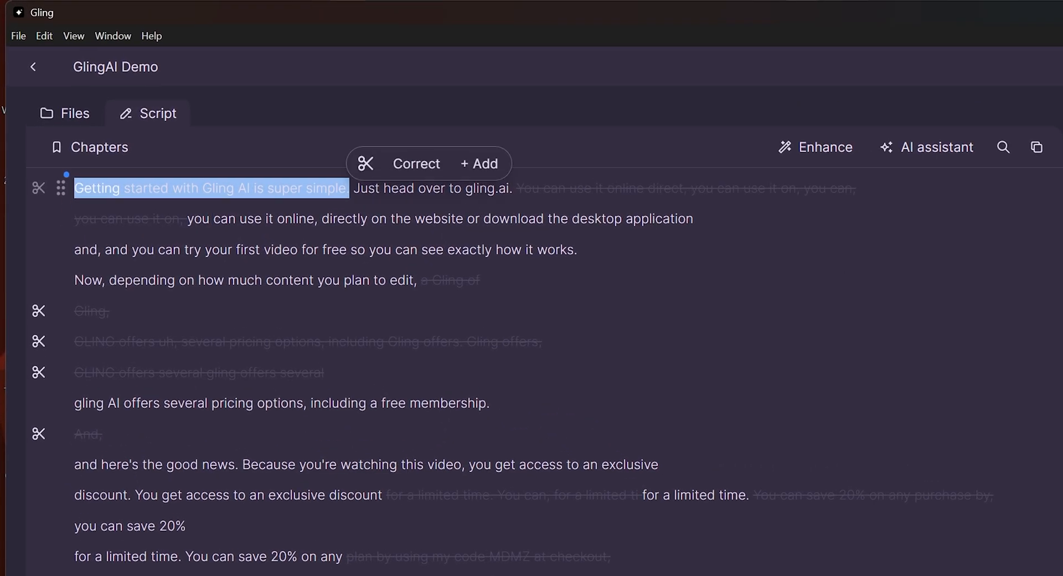
Step: Add captions plus an extra effect to the opening 'Getting started with Gling AI' sentence and preview it
click(478, 164)
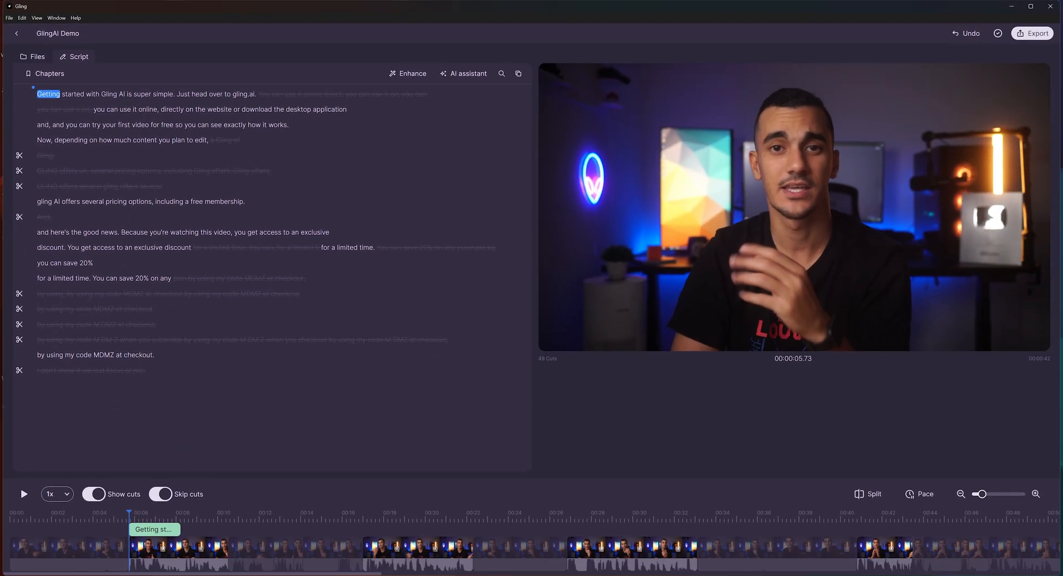
click(23, 493)
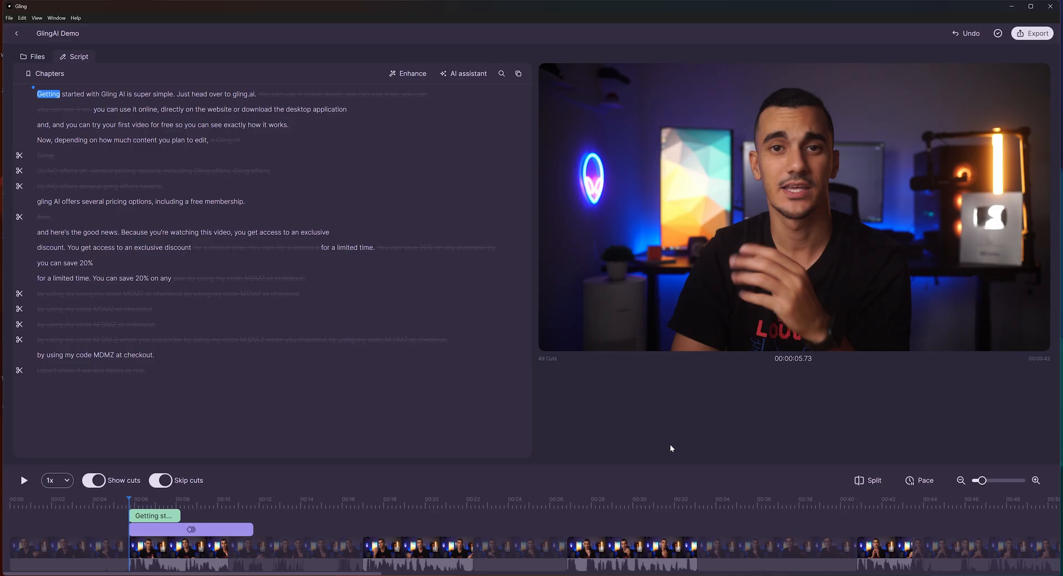
click(23, 481)
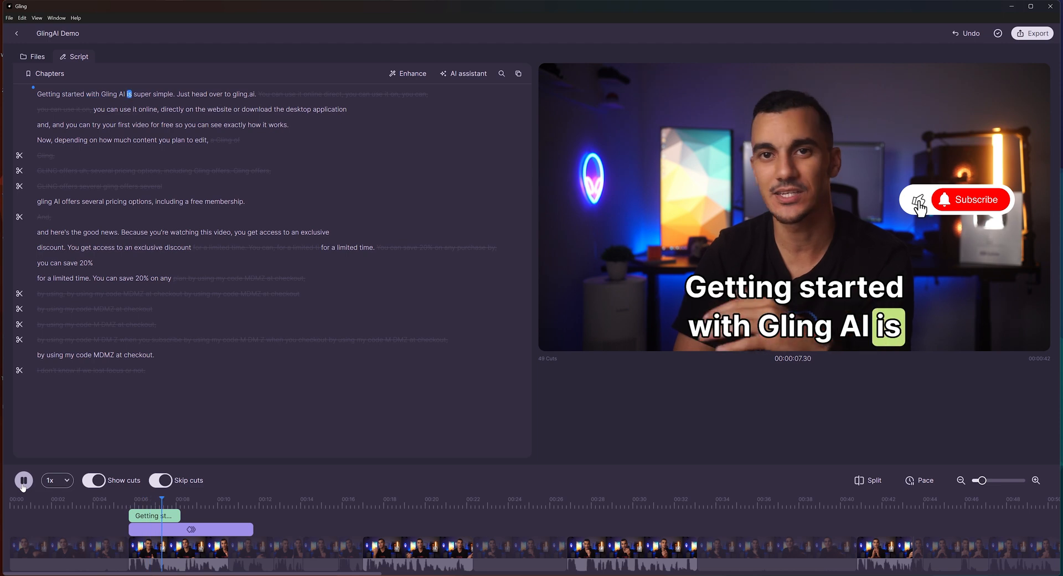
click(23, 480)
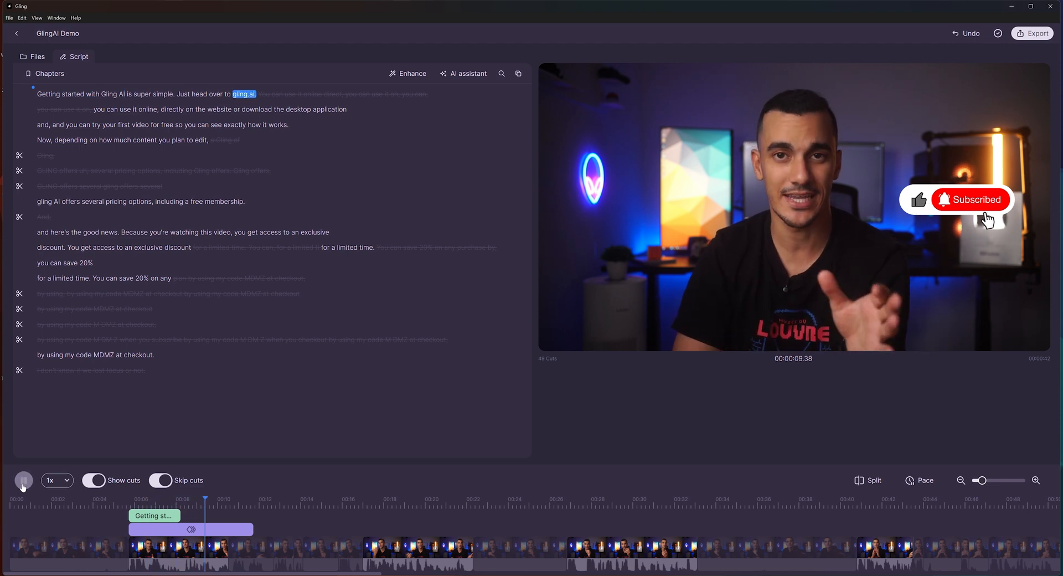
click(24, 480)
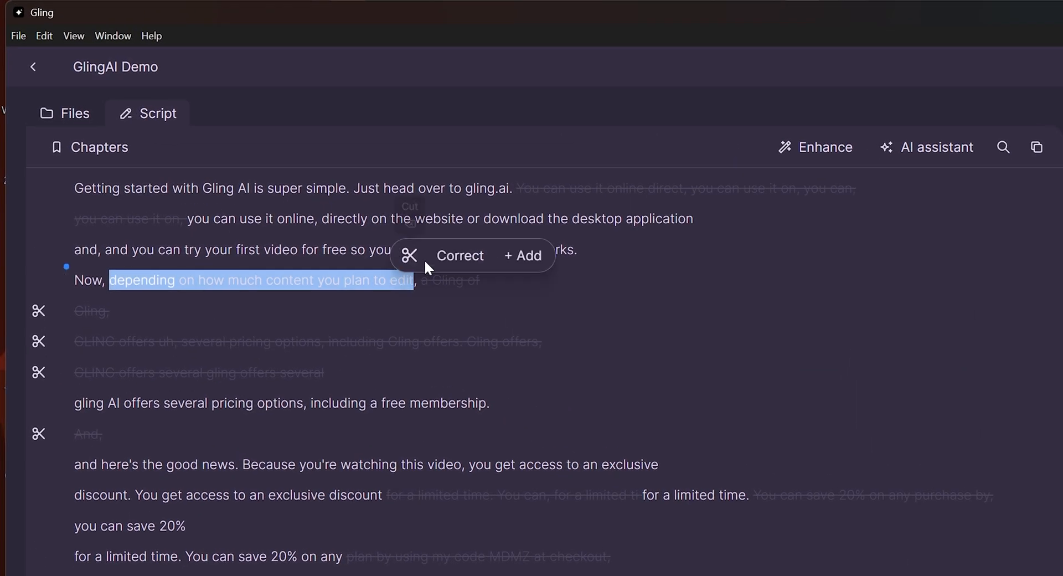
Step: Generate AI B-roll of a young man editing video on his laptop over the 'plan to edit' sentence
click(521, 256)
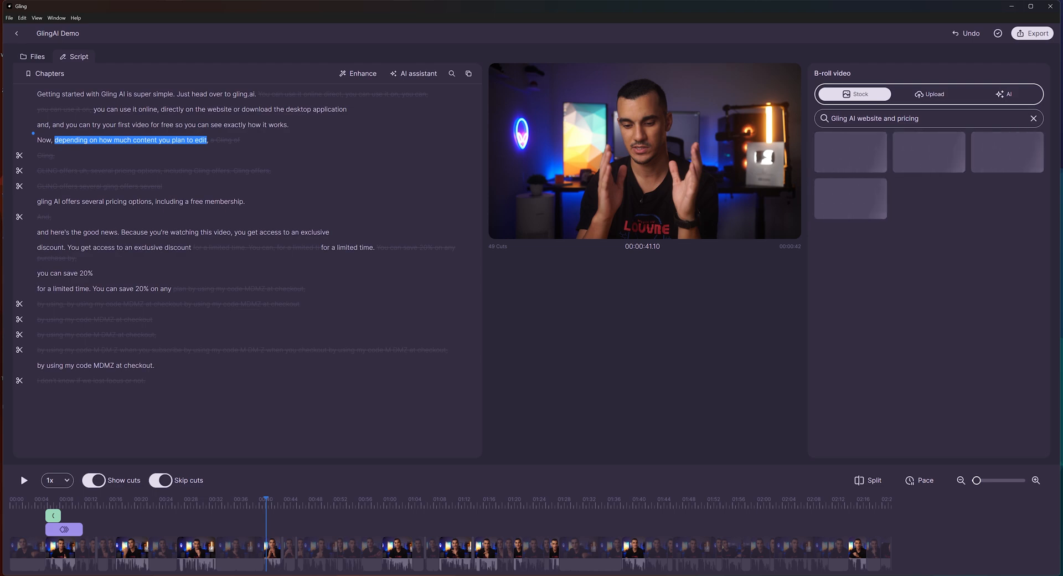
text(video editing)
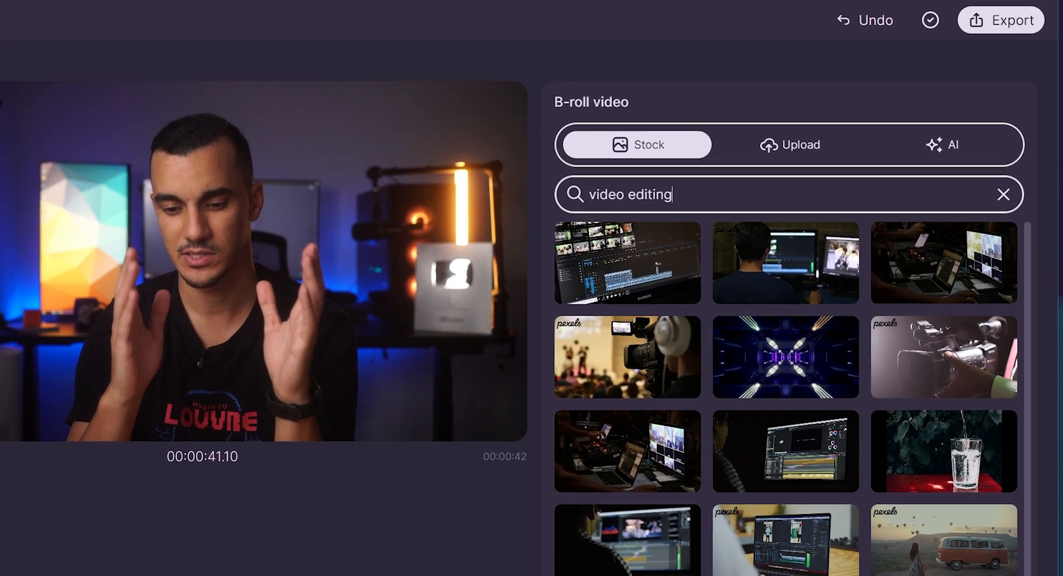
click(944, 144)
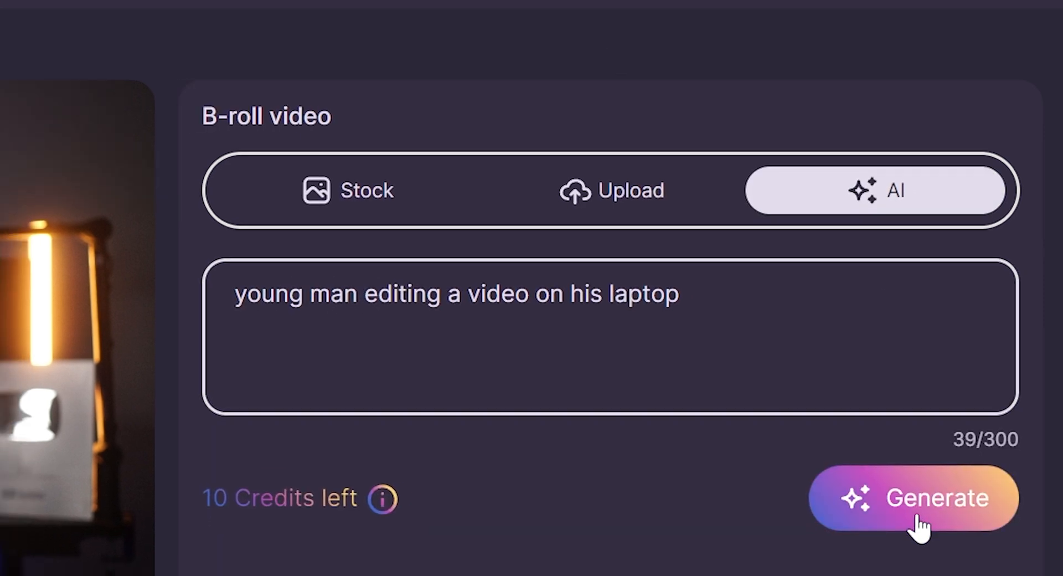
click(911, 497)
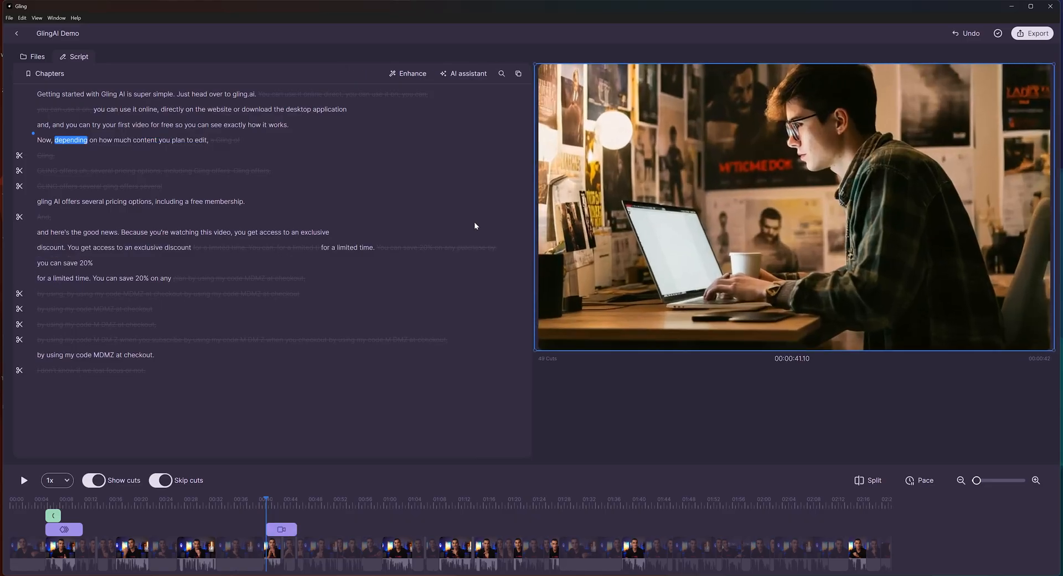
click(23, 481)
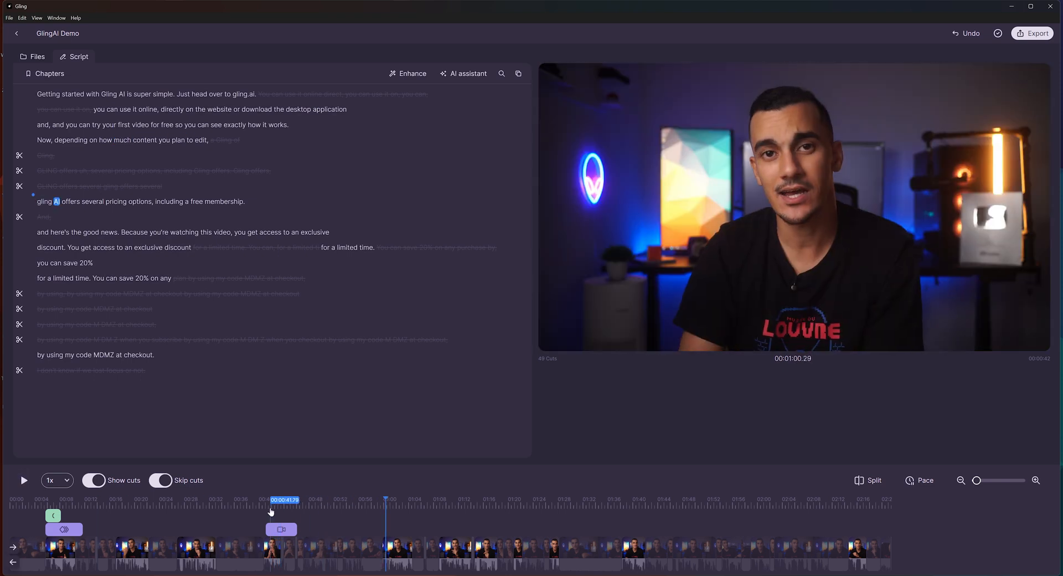
Step: Cut the repeated discount-code takes, bringing the edit to 52 cuts
click(284, 499)
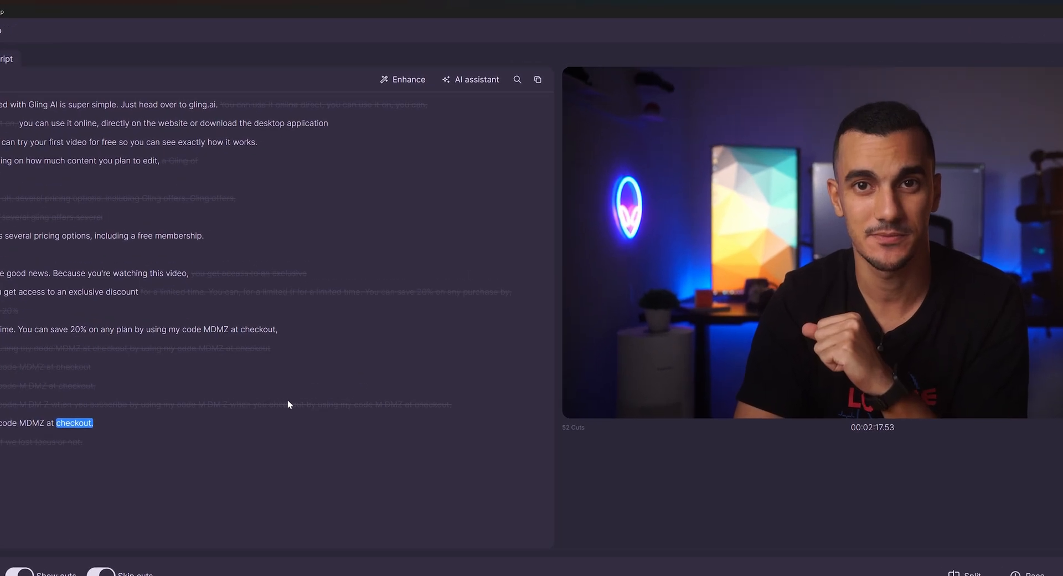
click(402, 79)
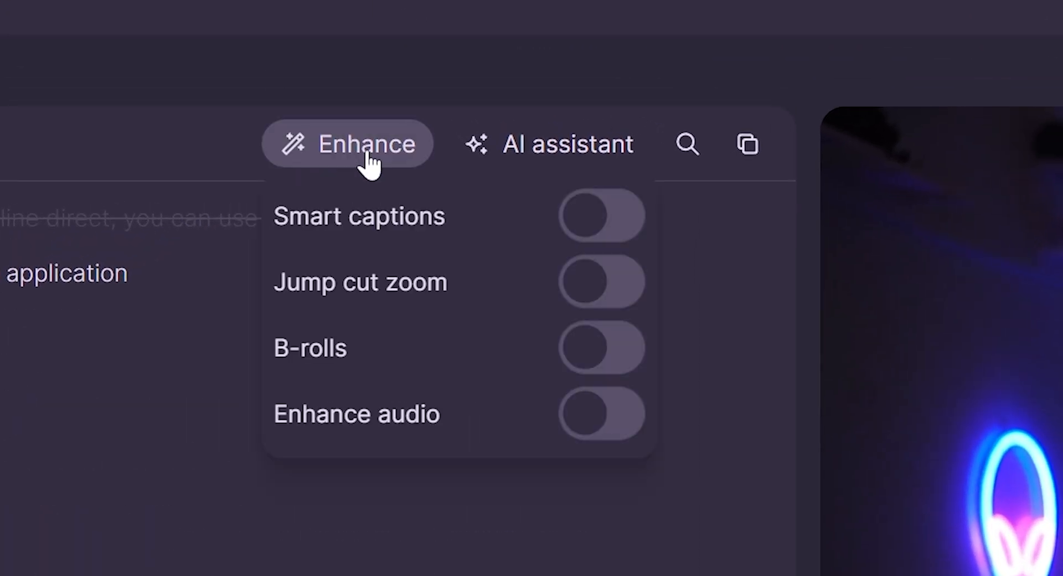
mouse_move(550, 233)
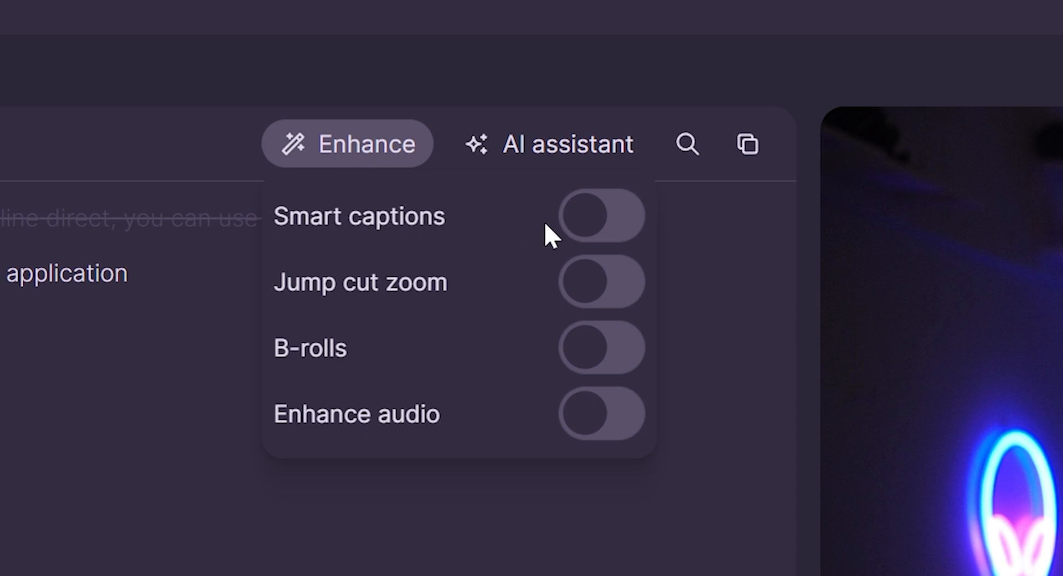
Step: Switch on Smart captions and Jump cut zoom at 1.30x centered on the face
click(597, 216)
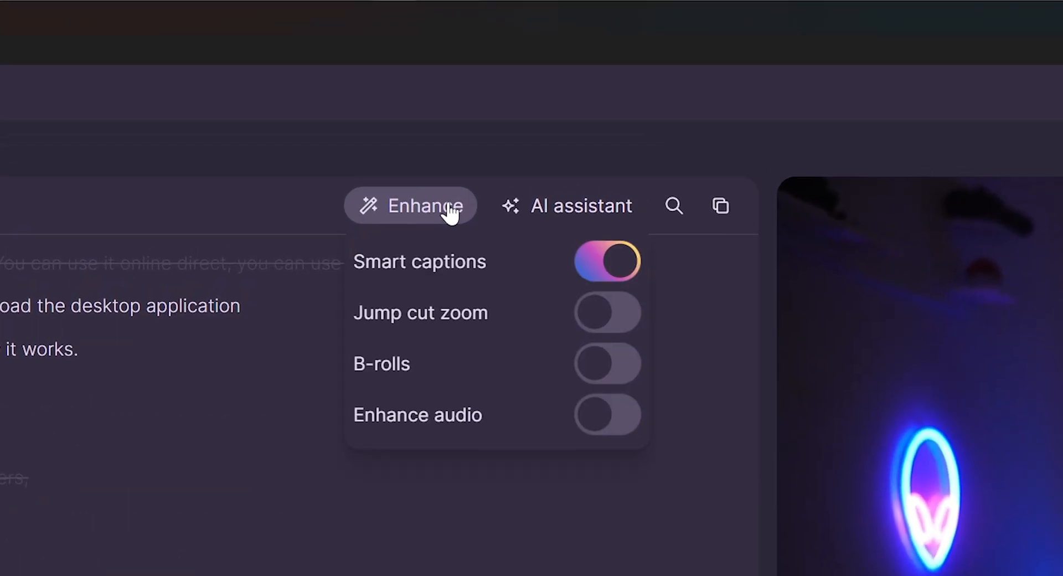
click(603, 312)
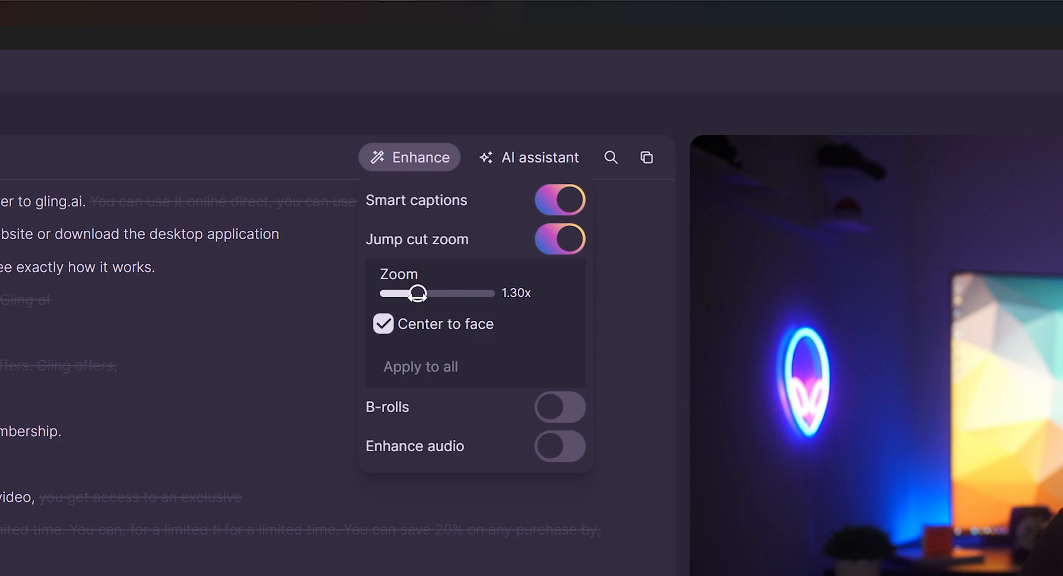
Step: Set the jump cut zoom slider to 1.30x, keeping Center to face on
drag(421, 294, 407, 293)
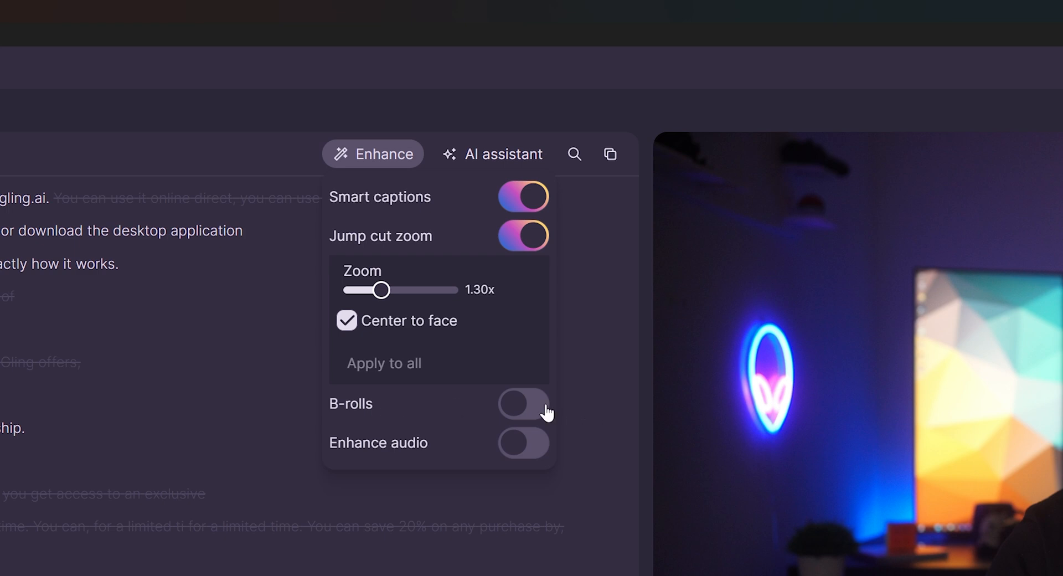
Step: Switch on B-rolls at Moderate magnitude, then toggle Enhance audio
click(523, 403)
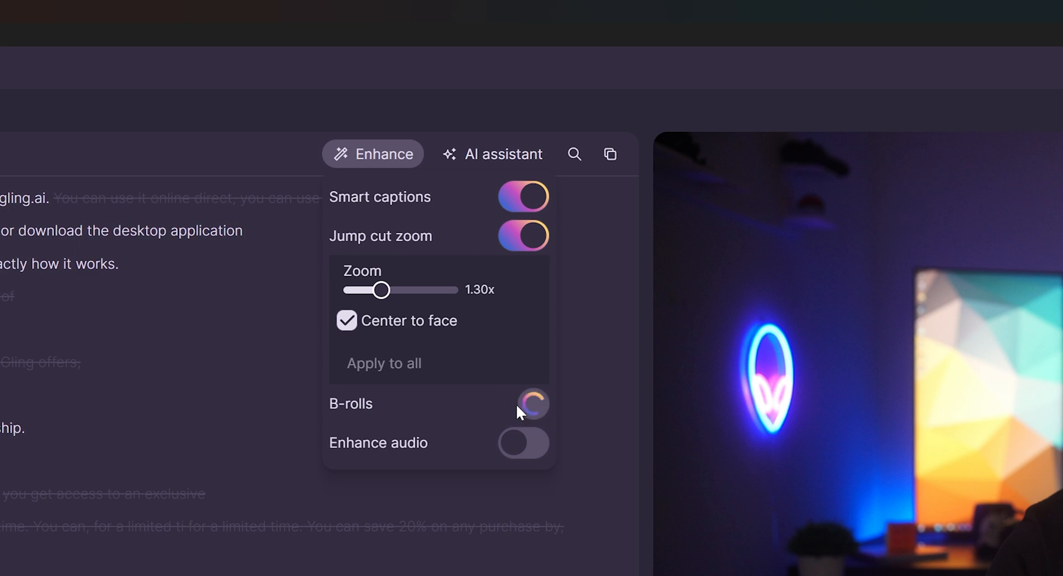
click(533, 403)
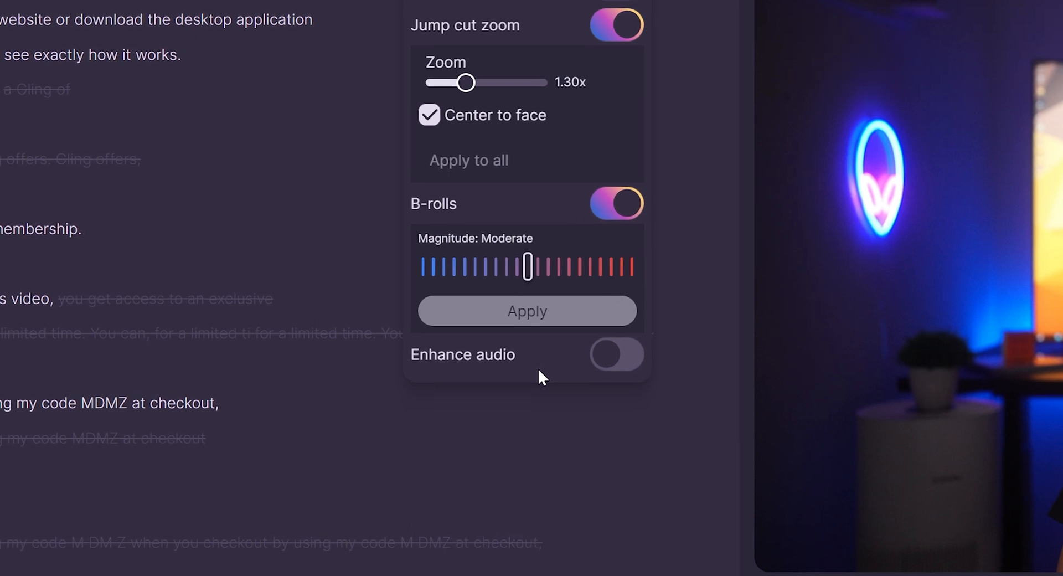
click(615, 354)
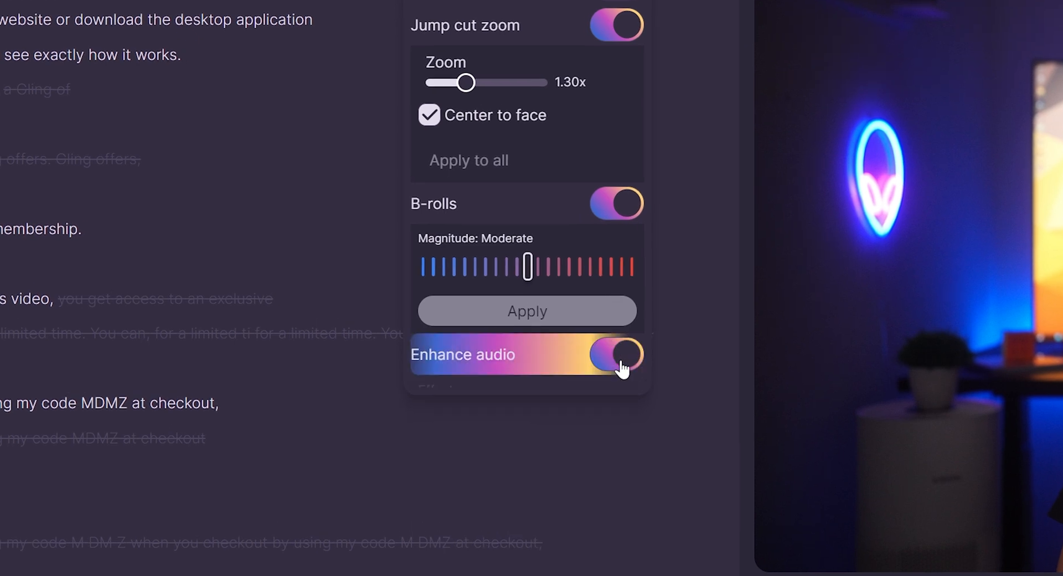
Step: Keep Denoise audio and Speech enhancement active and play the GlingAI Demo edit to hear it
click(615, 354)
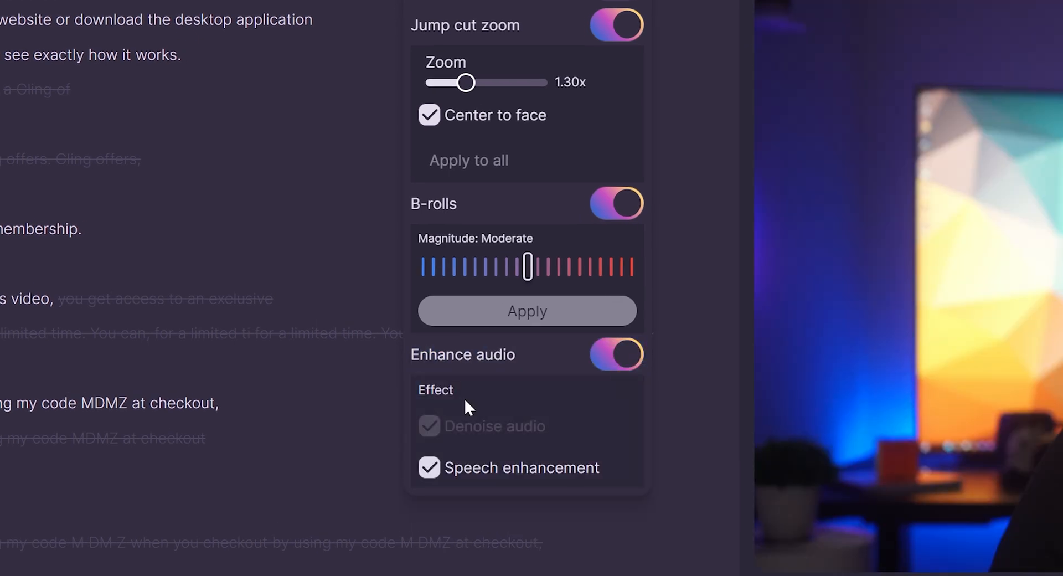
scroll(down, 3)
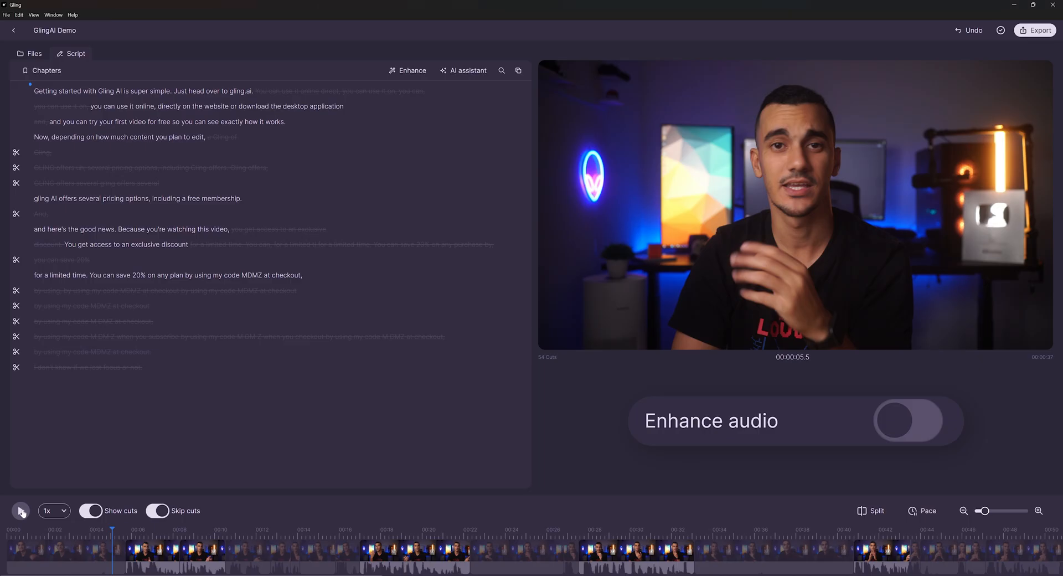
click(20, 510)
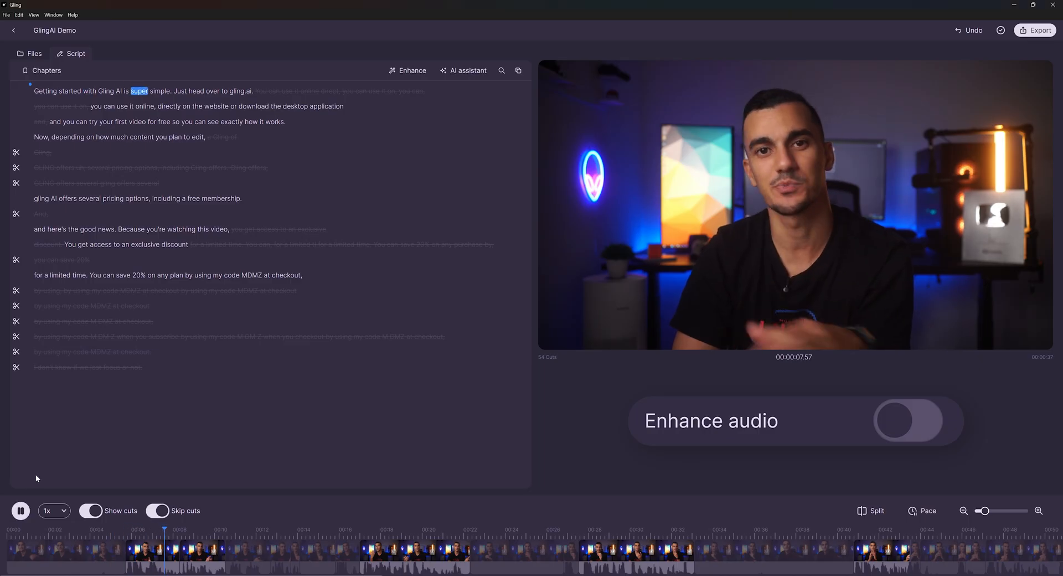
click(908, 421)
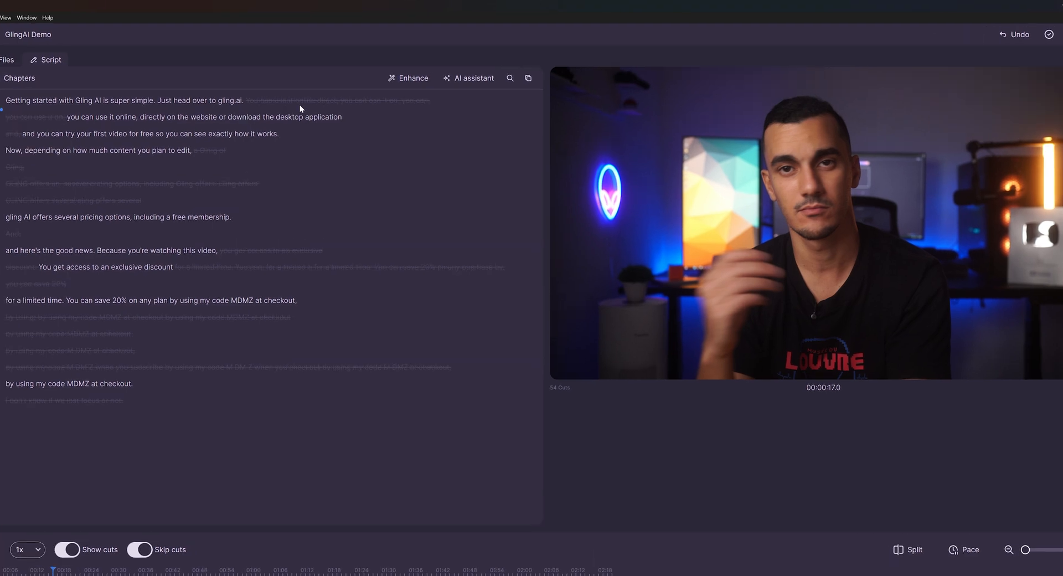
Step: Switch to the GlingAI Intro project and run the AI assistant's Title generator
click(467, 77)
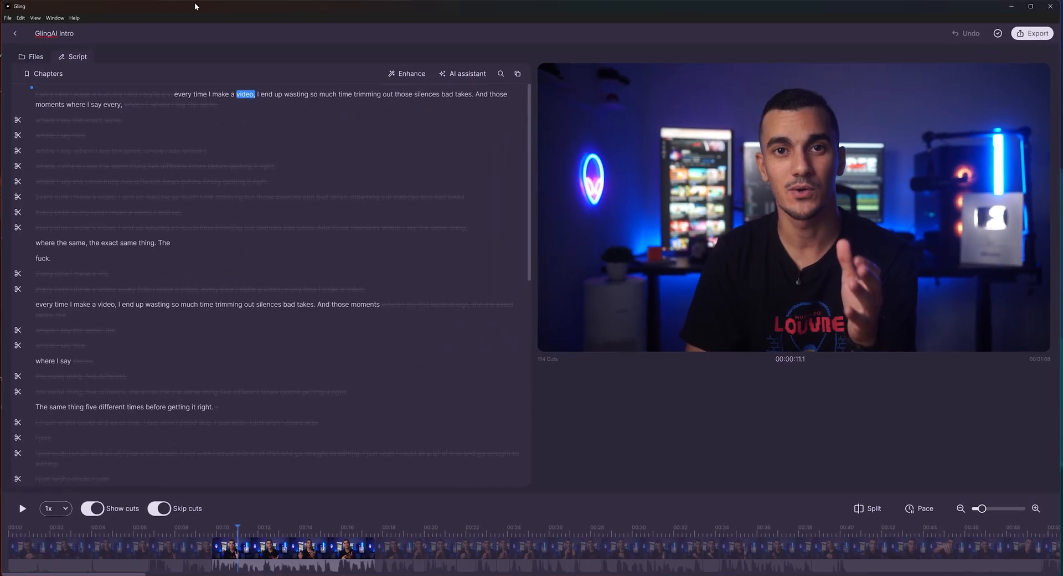
click(466, 73)
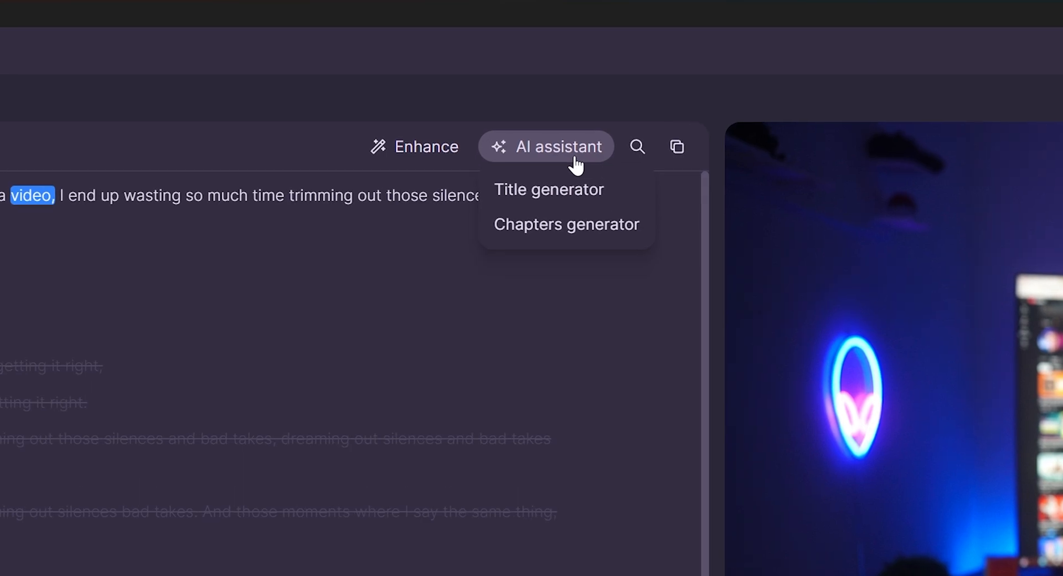
click(548, 190)
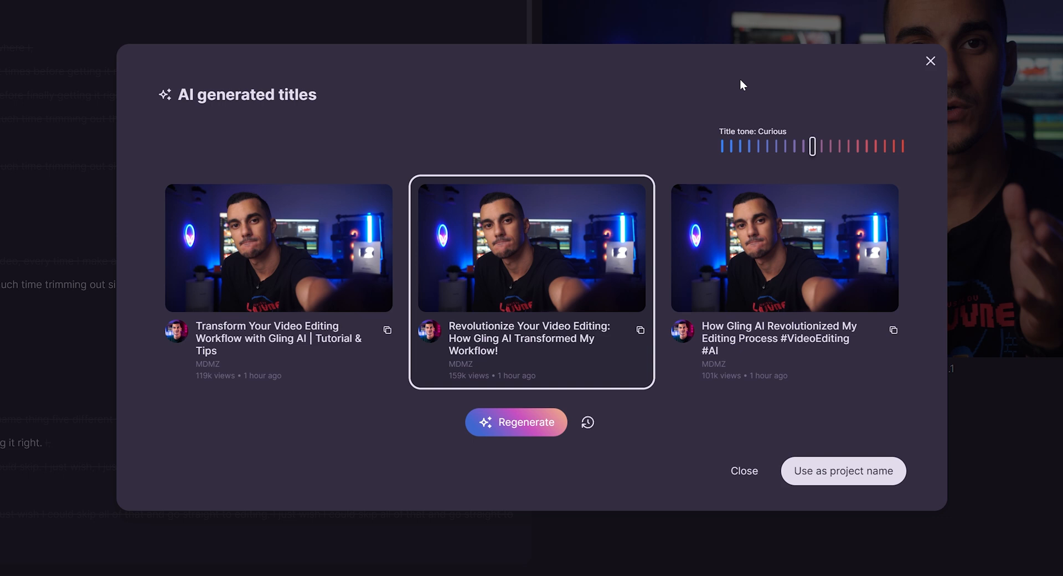
Step: Regenerate the three YouTube title suggestions with the tone slider at Transparent
click(516, 421)
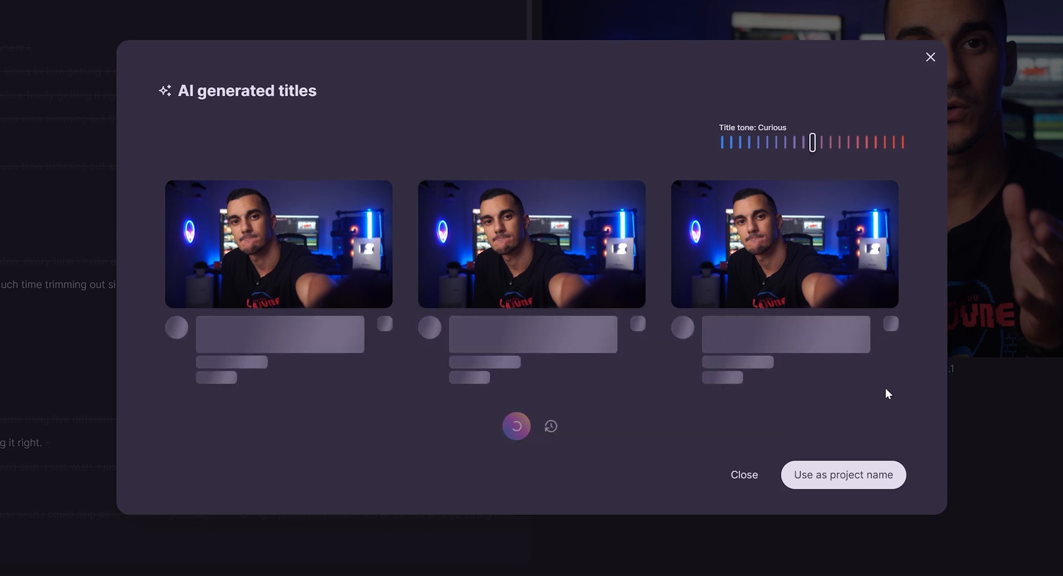
drag(811, 143, 718, 145)
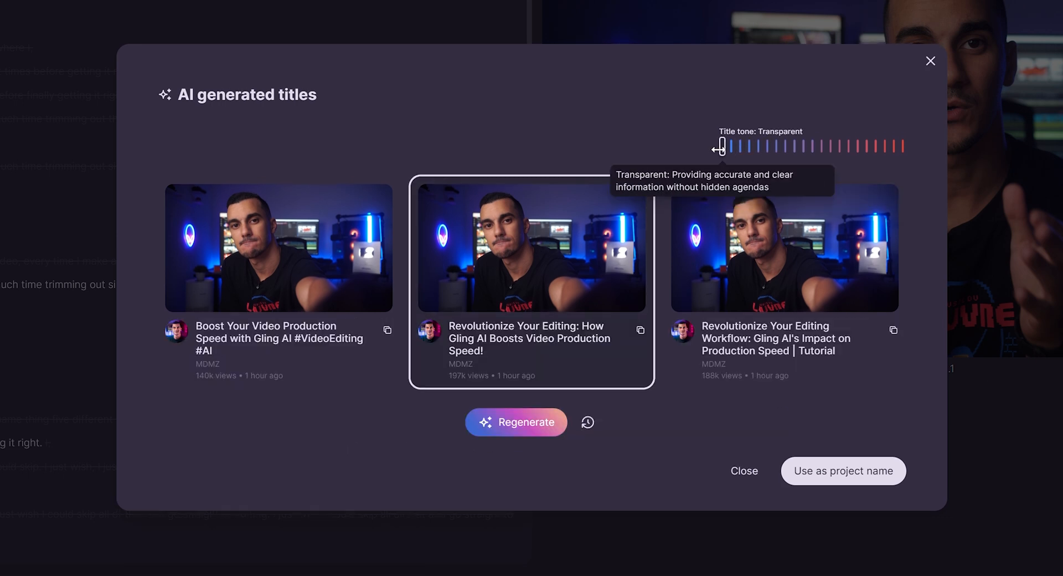
drag(719, 145, 820, 145)
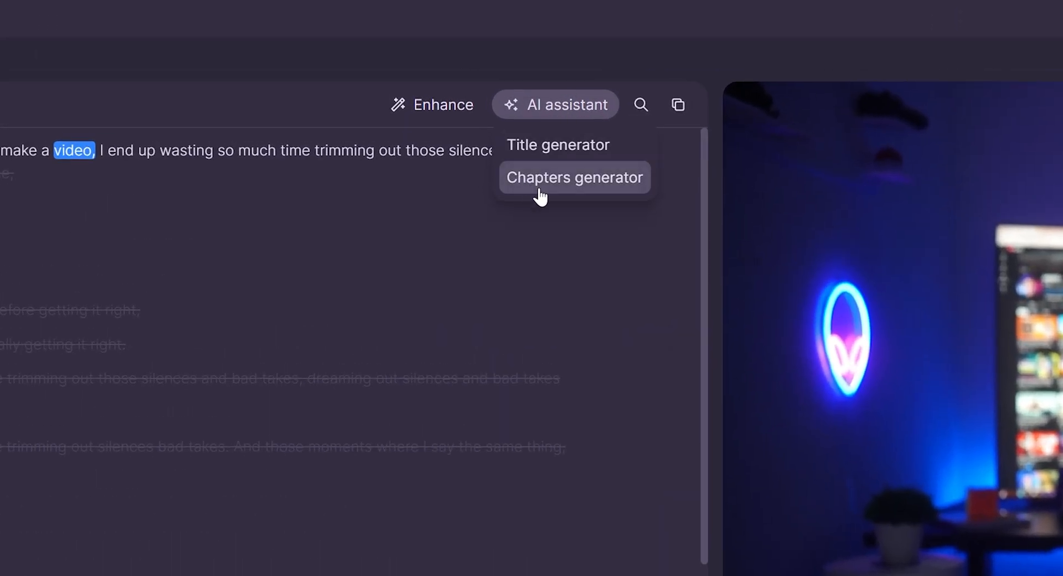
Step: Generate the four timestamped AI chapters, close the list and bring up the export formats
click(573, 177)
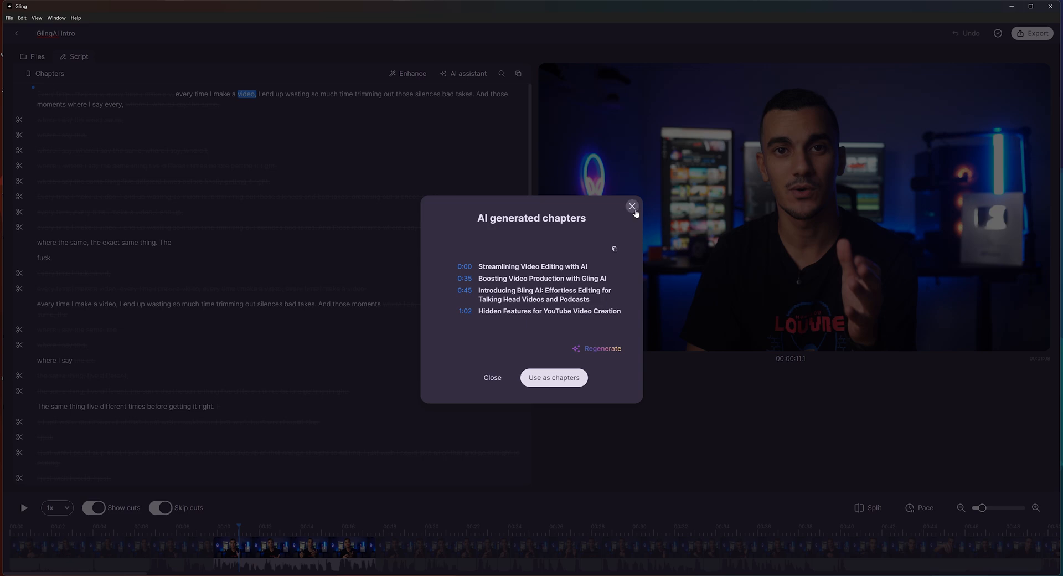
click(631, 206)
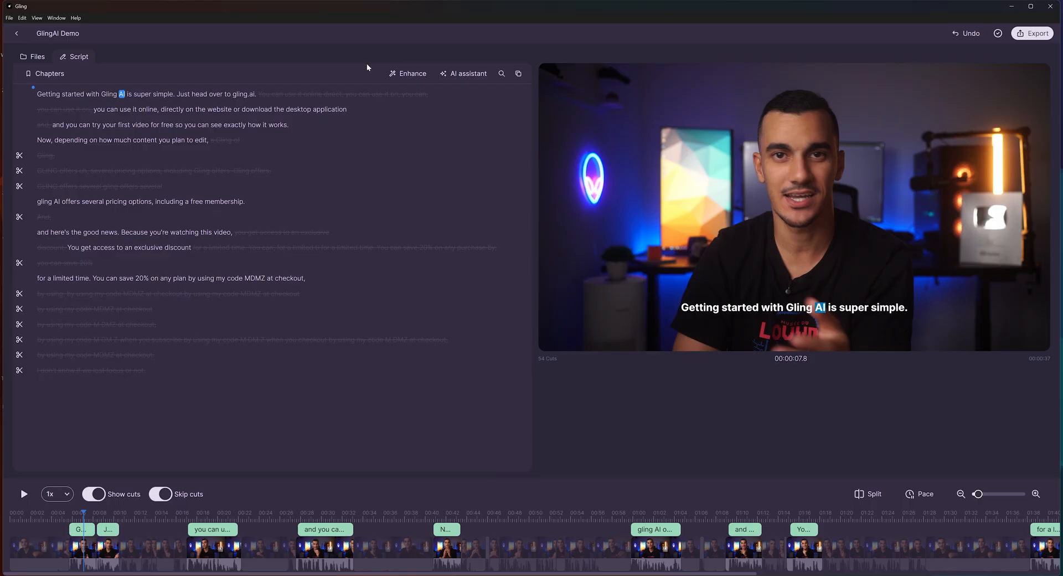
click(1033, 33)
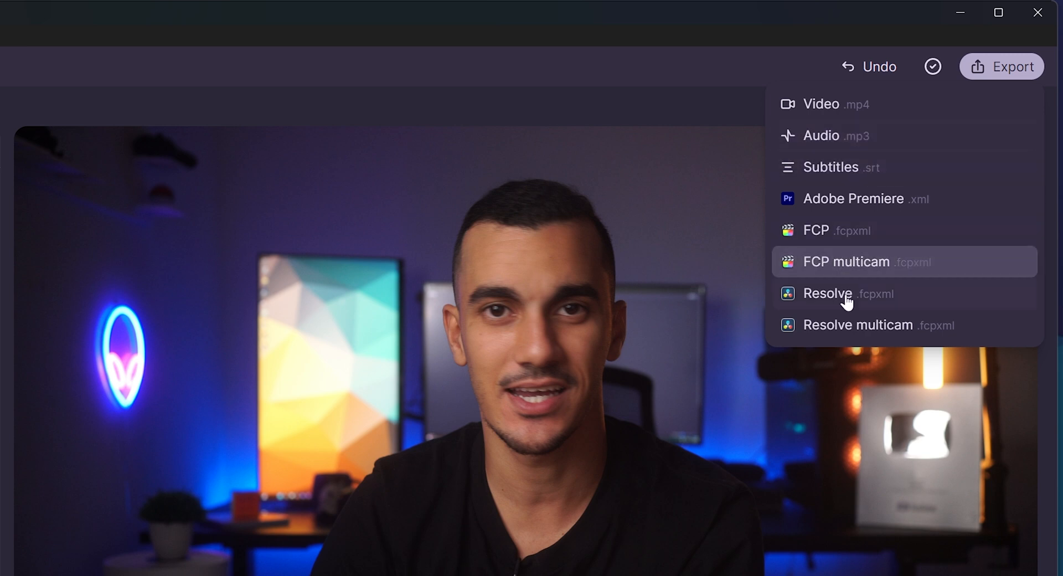
mouse_move(845, 293)
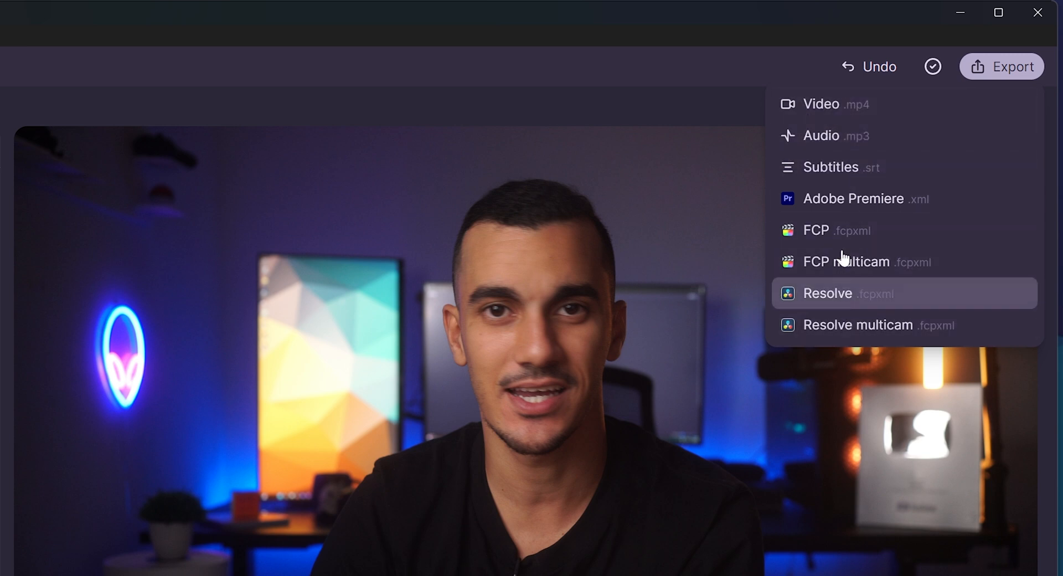
Step: Export the edit as an Adobe Premiere .xml timeline
click(828, 294)
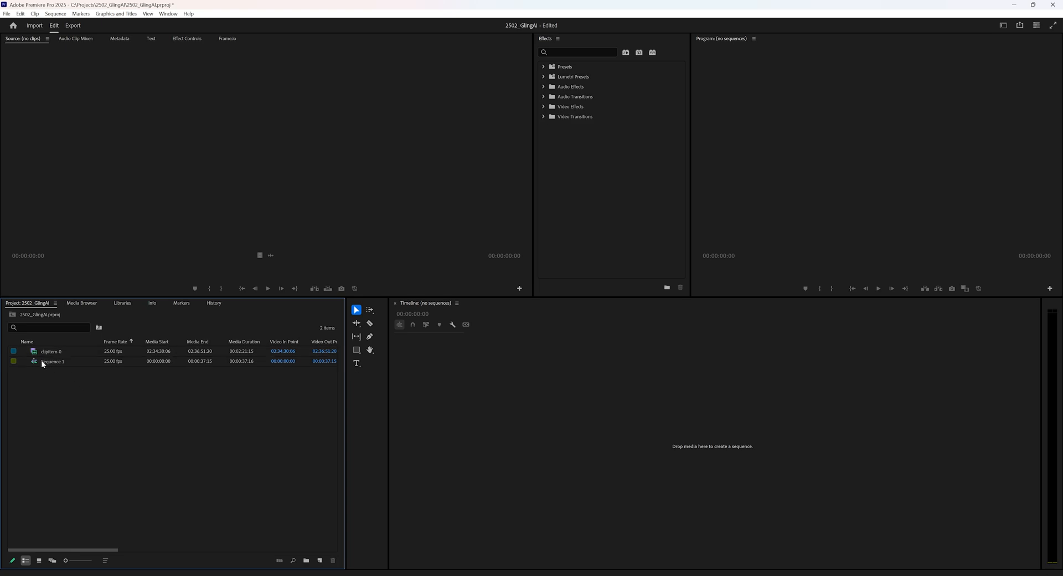
Step: Open Sequence 1 from the Project panel into the Premiere timeline
double_click(53, 361)
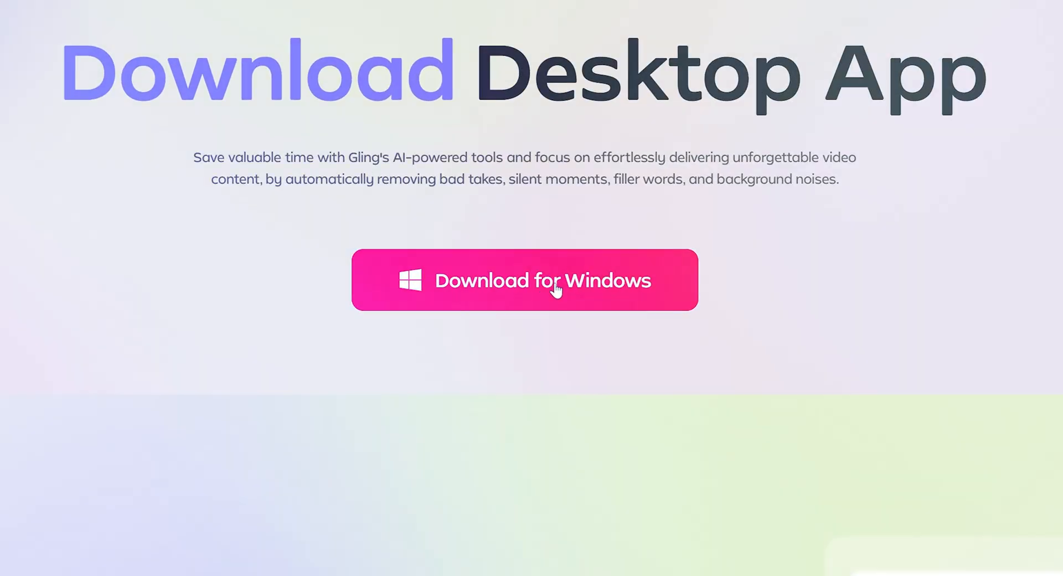
Step: Scroll the gling.ai page down to the Free $0, Plus $10 and Pro $20 pricing plans
scroll(down, 3)
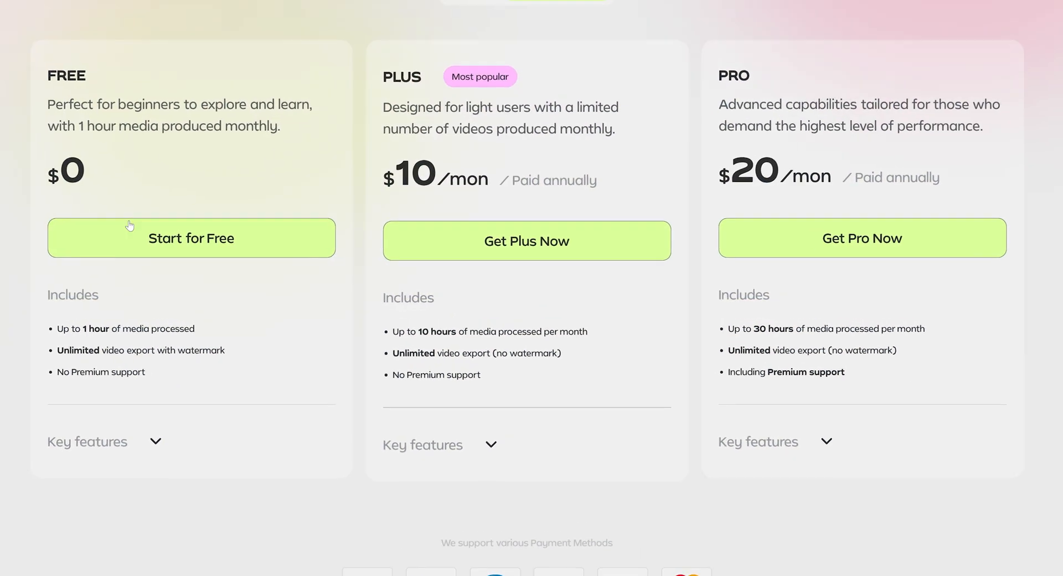